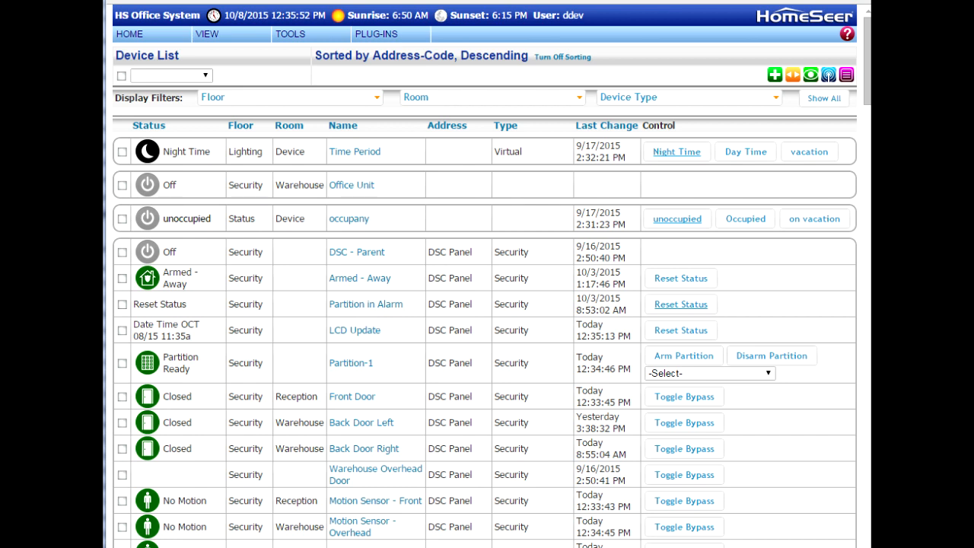
{"action": "mouse_move", "coordinate": [820, 475]}
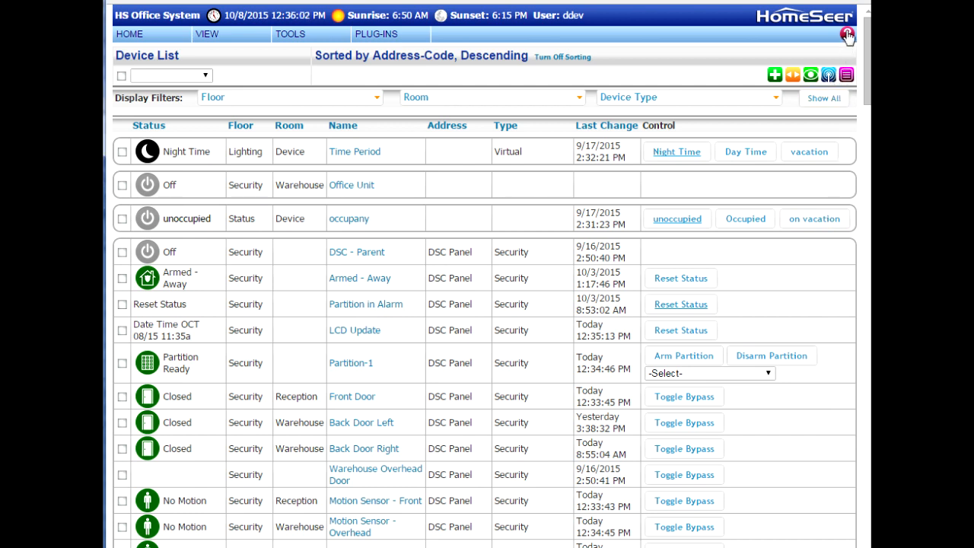
Step: Show the System Profile from the help (?) icon and select its MESSAGE BOARD section
{"action": "left_click", "coordinate": [846, 35]}
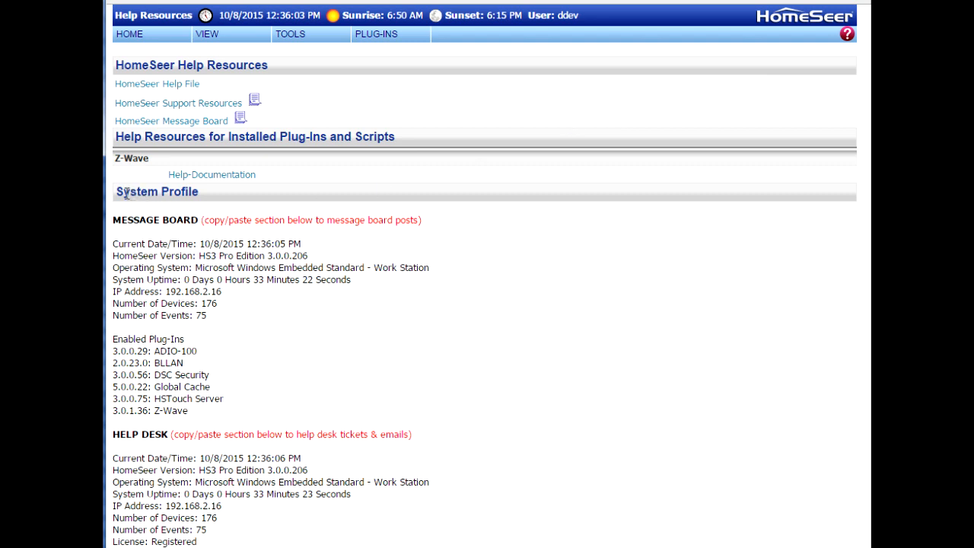
{"action": "mouse_move", "coordinate": [214, 419]}
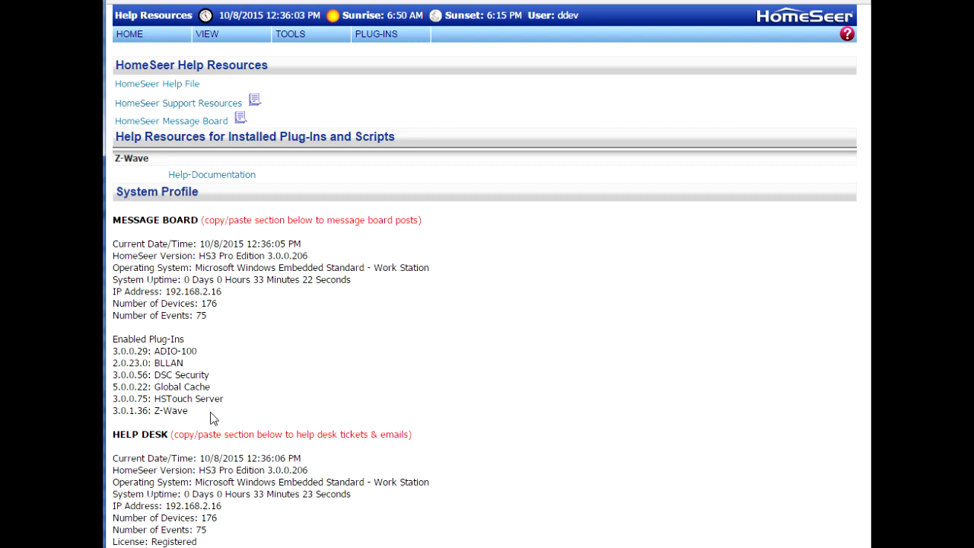
{"action": "left_click_drag", "start_coordinate": [145, 374], "coordinate": [189, 411]}
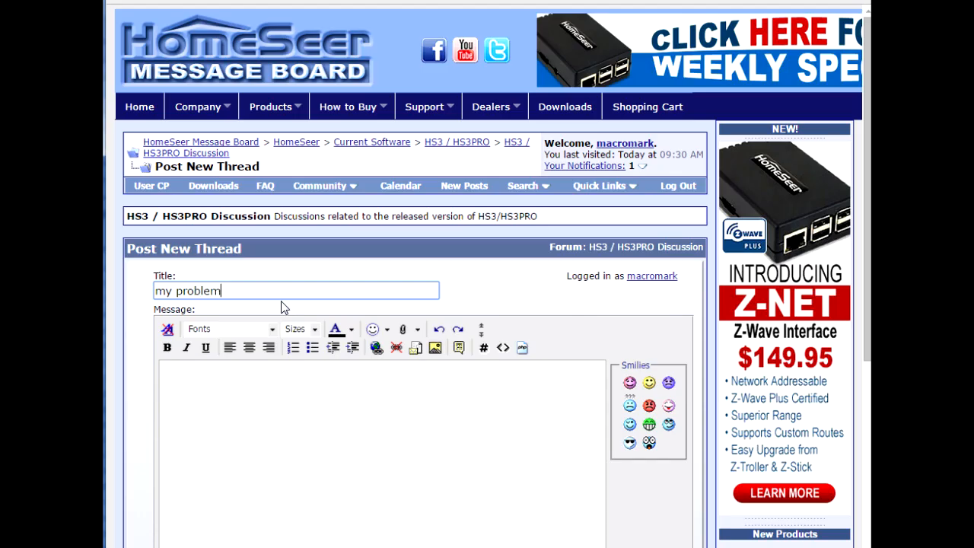
Step: Paste the copied system profile into the body of the new thread 'my problem'
{"action": "right_click", "coordinate": [313, 415]}
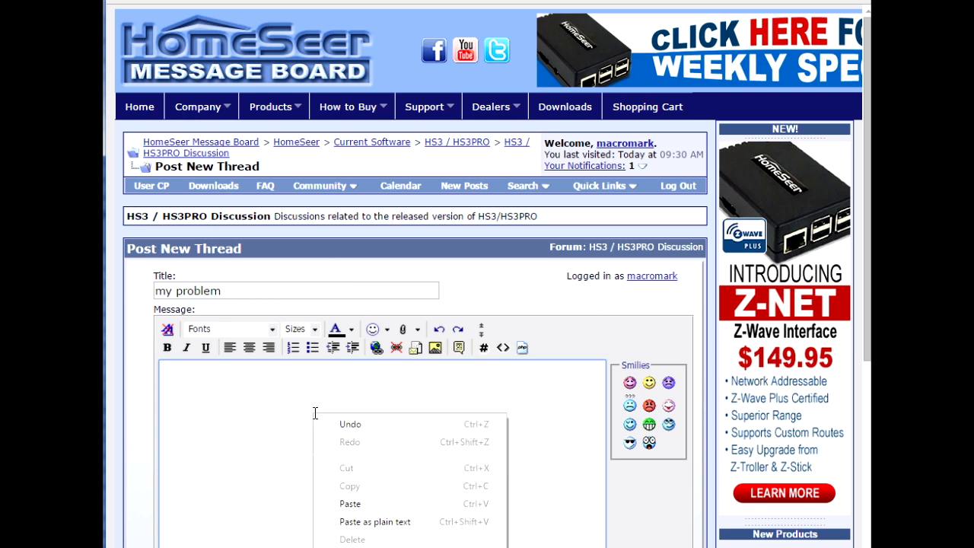
{"action": "left_click", "coordinate": [350, 504]}
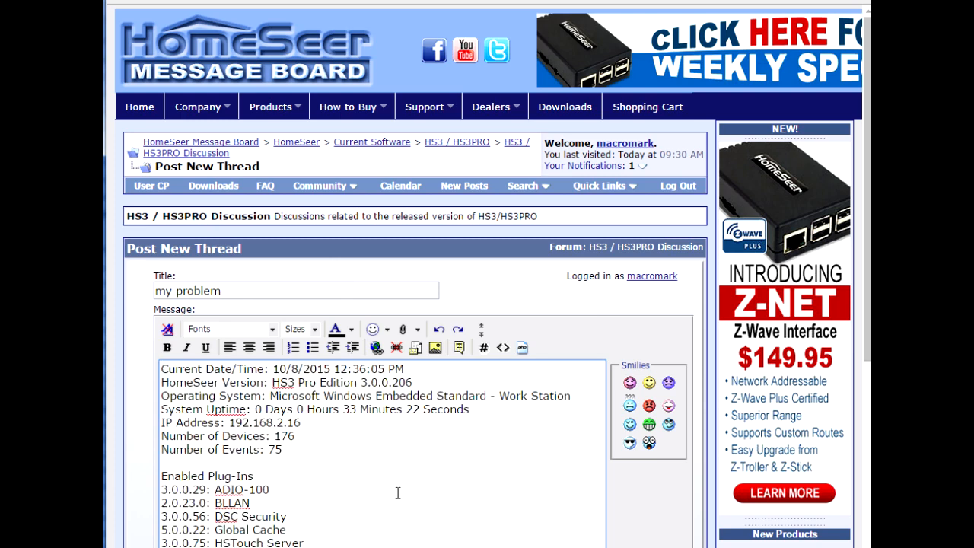
{"action": "scroll", "scroll_direction": "down", "scroll_amount": 3}
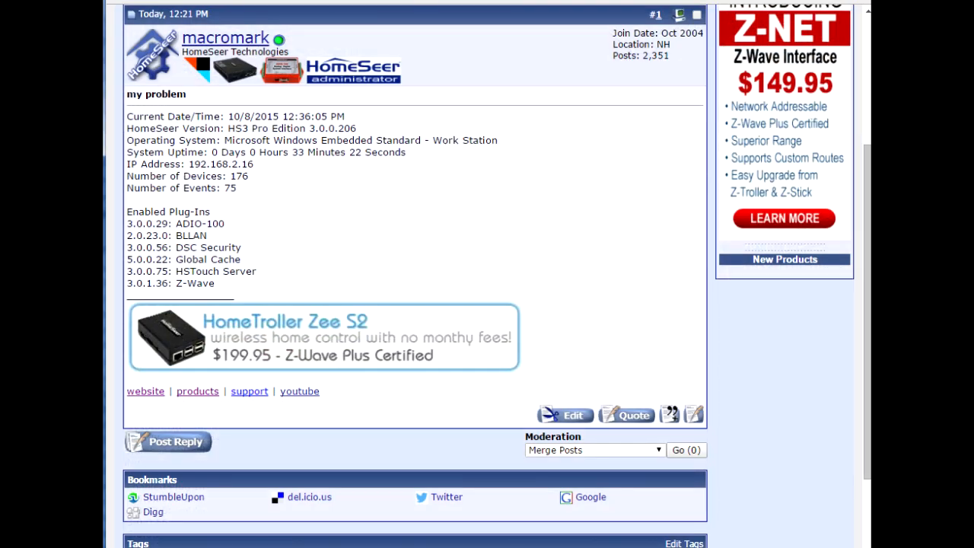
Step: Scroll back to the top of the posted 'my problem' thread to view the first post
{"action": "scroll", "scroll_direction": "up", "scroll_amount": 3}
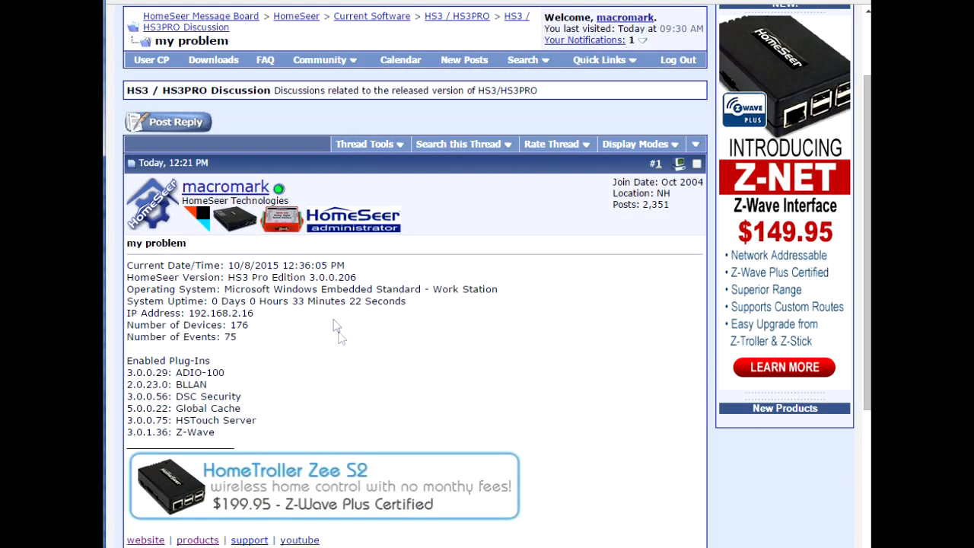
{"action": "mouse_move", "coordinate": [317, 383]}
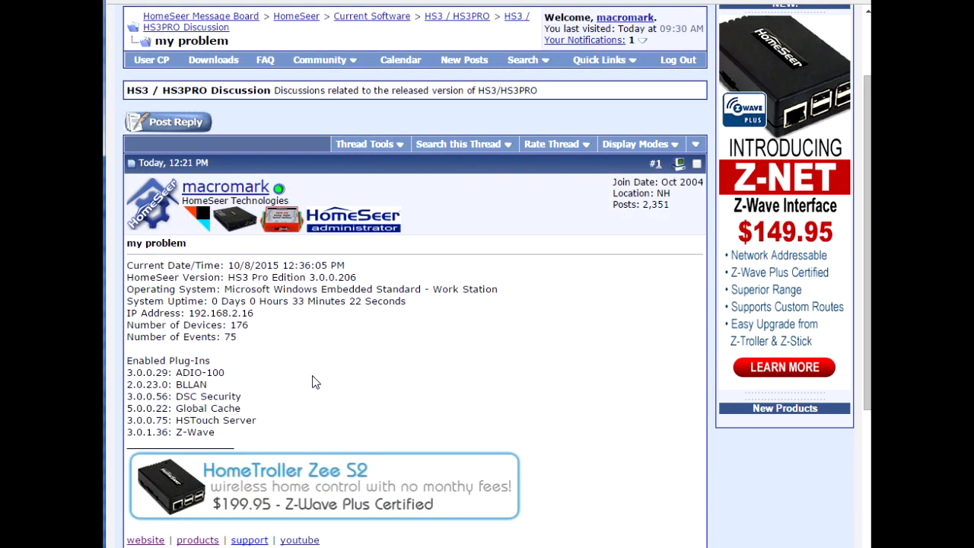